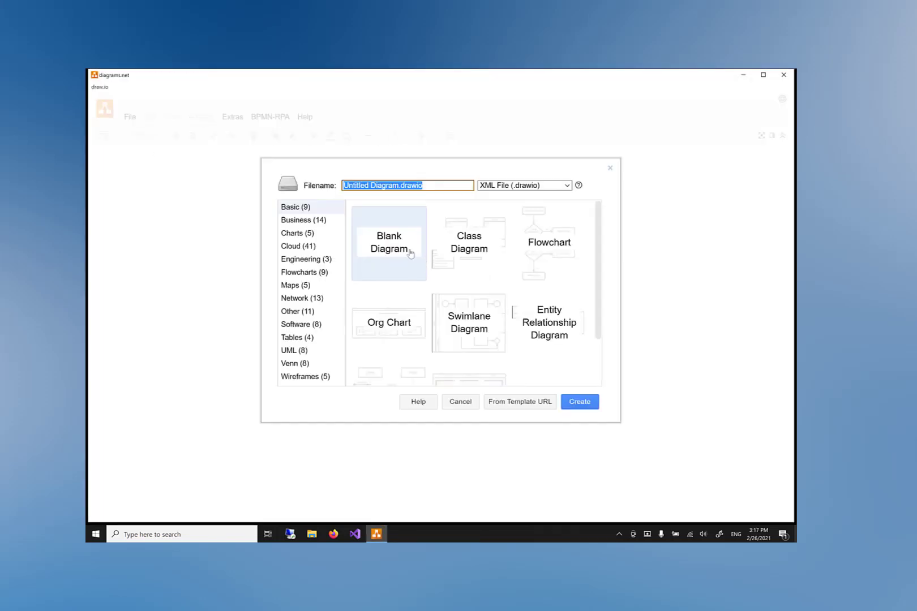
{"action": "mouse_move", "coordinate": [579, 401]}
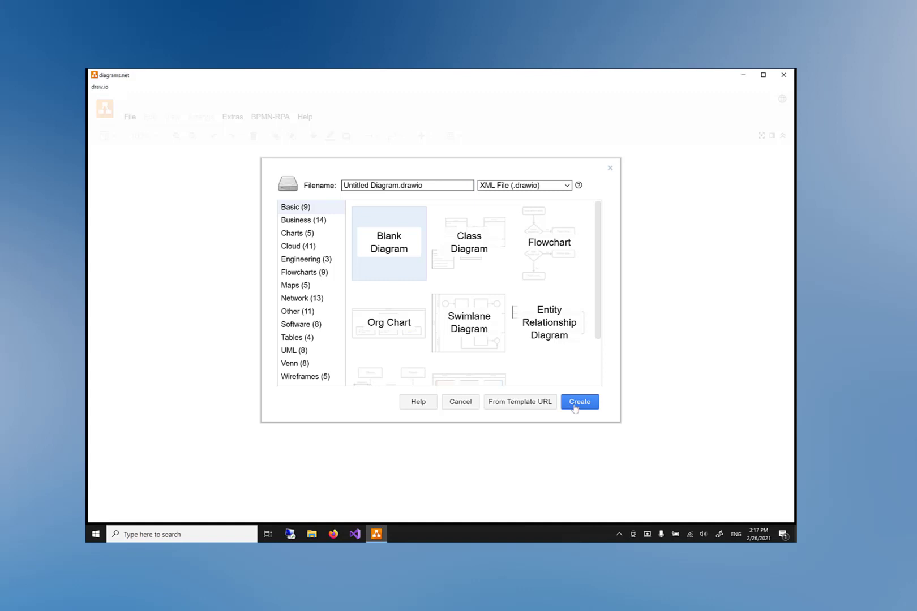
Create a new Blank Diagram, opening an empty Untitled Diagram.drawio canvas.
{"action": "left_click", "coordinate": [578, 401]}
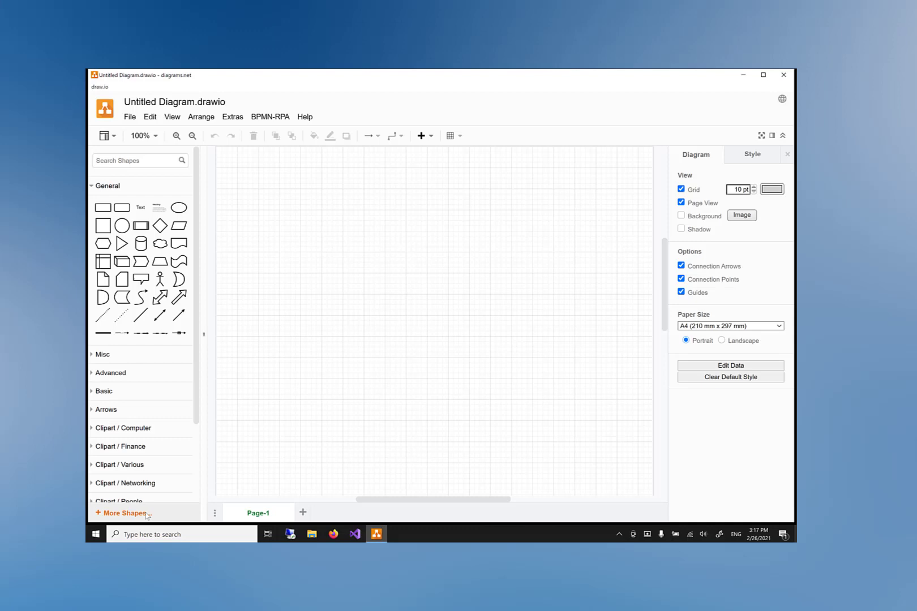
Untick the General, Basic, Arrows, Clipart and Flowchart shape libraries and apply.
{"action": "left_click", "coordinate": [123, 513]}
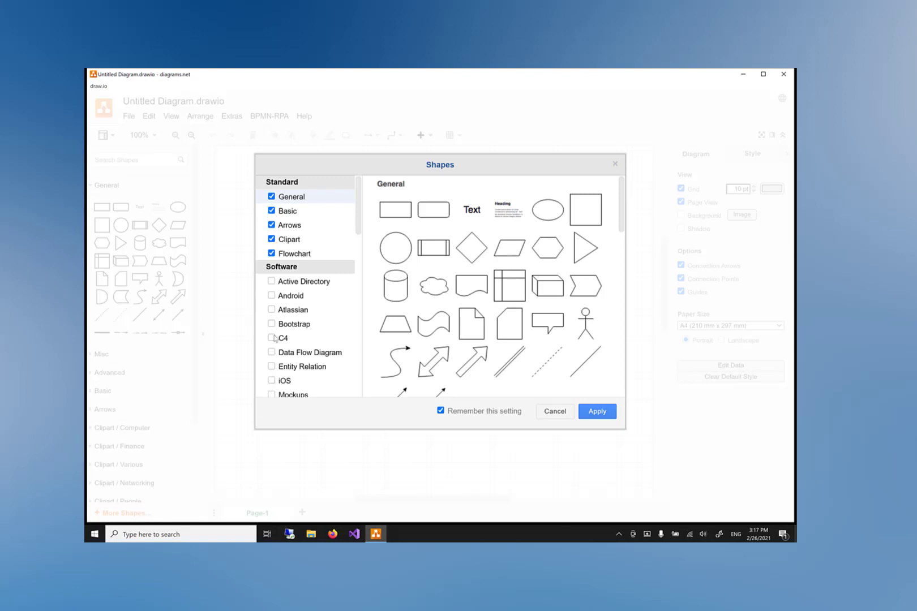
{"action": "left_click", "coordinate": [270, 196]}
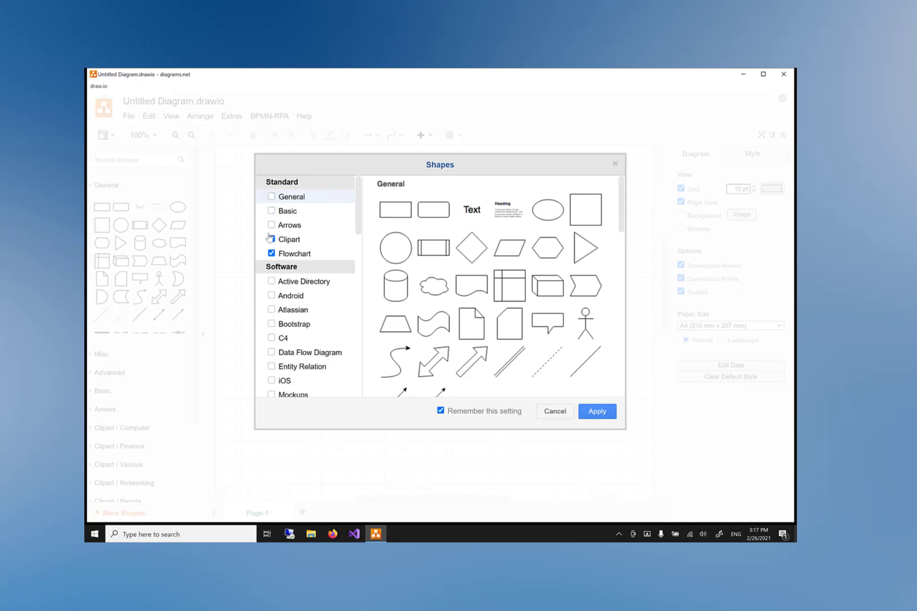
{"action": "left_click", "coordinate": [271, 253]}
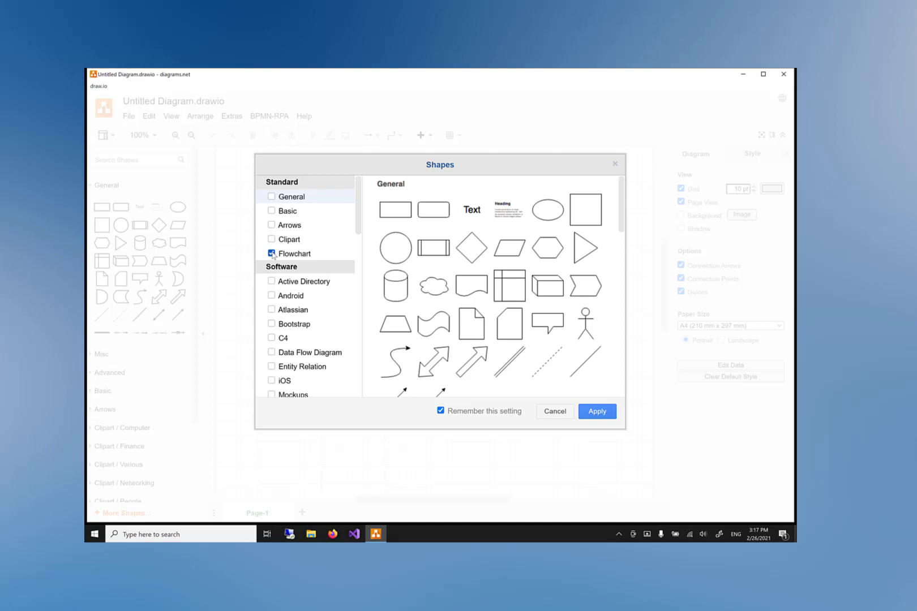
{"action": "left_click", "coordinate": [270, 253]}
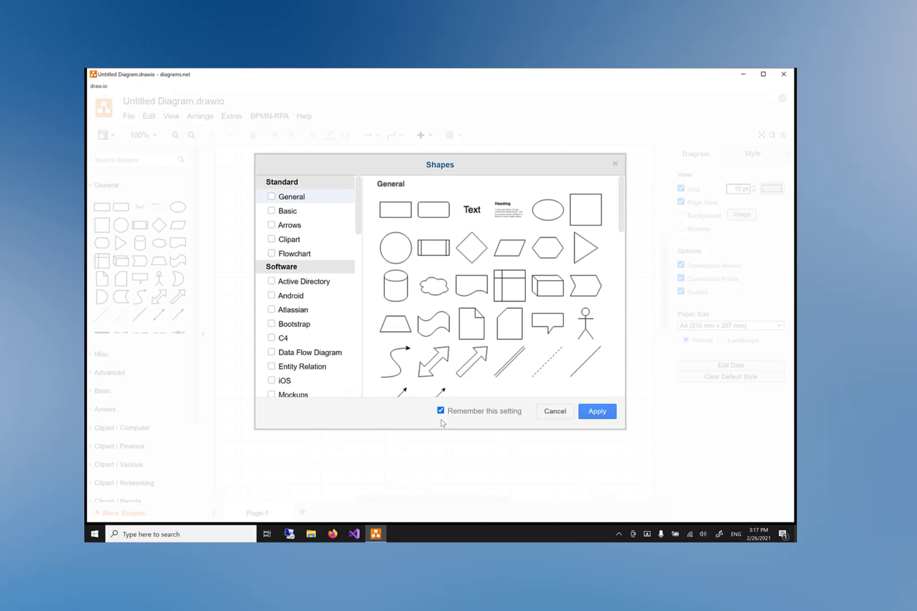
{"action": "mouse_move", "coordinate": [597, 411]}
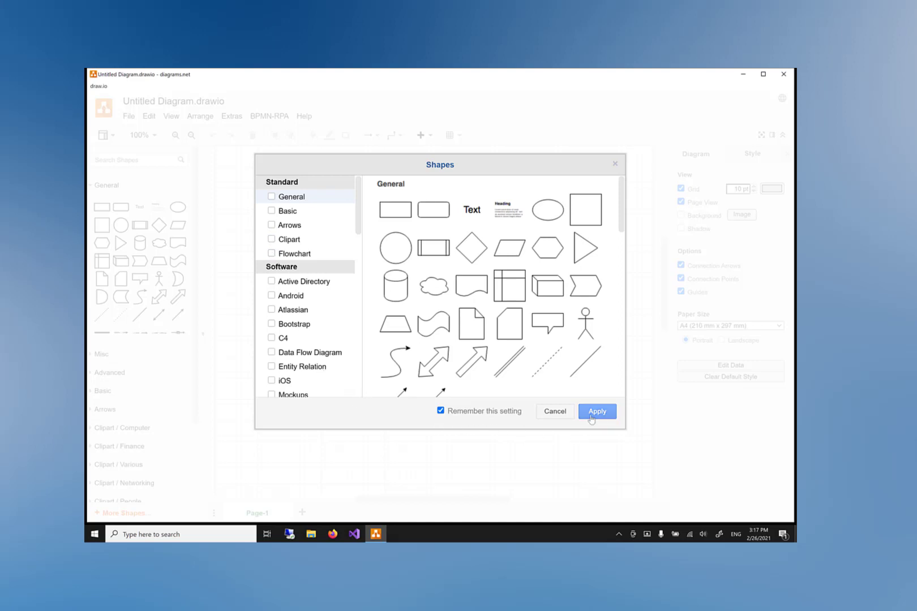
{"action": "left_click", "coordinate": [596, 411]}
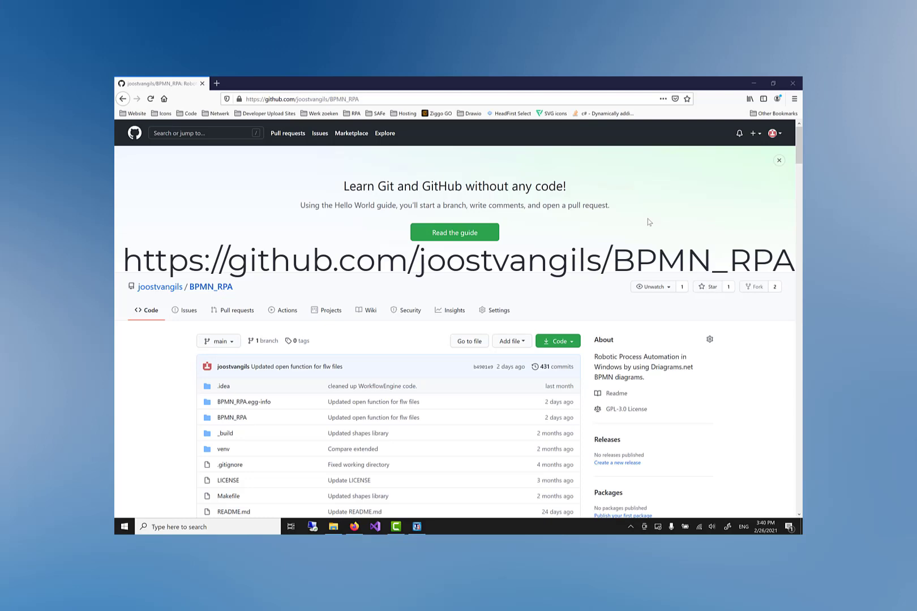
Open the DrawIO Shapes.xml library link from the README's Quick start section.
{"action": "scroll", "scroll_direction": "down", "scroll_amount": 3}
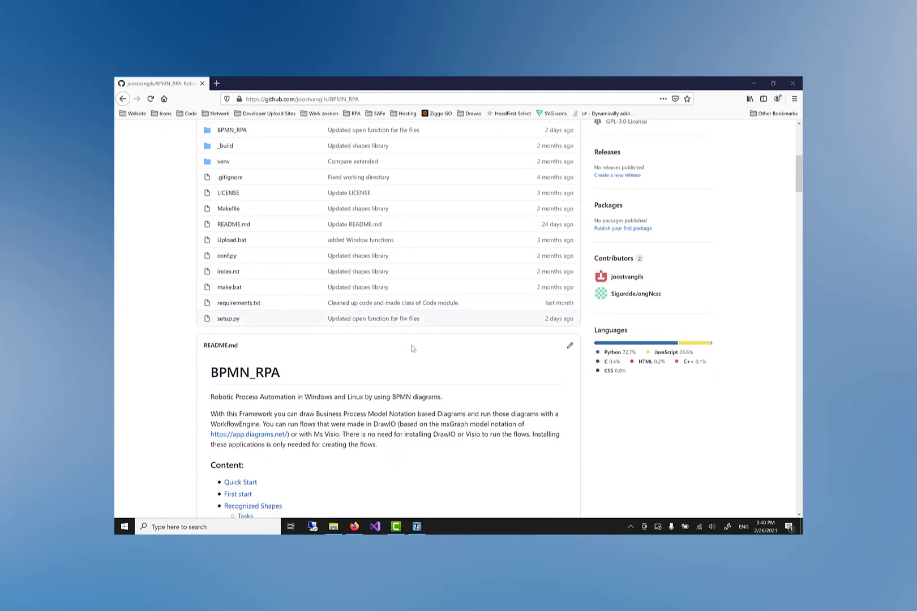
{"action": "left_click", "coordinate": [240, 482]}
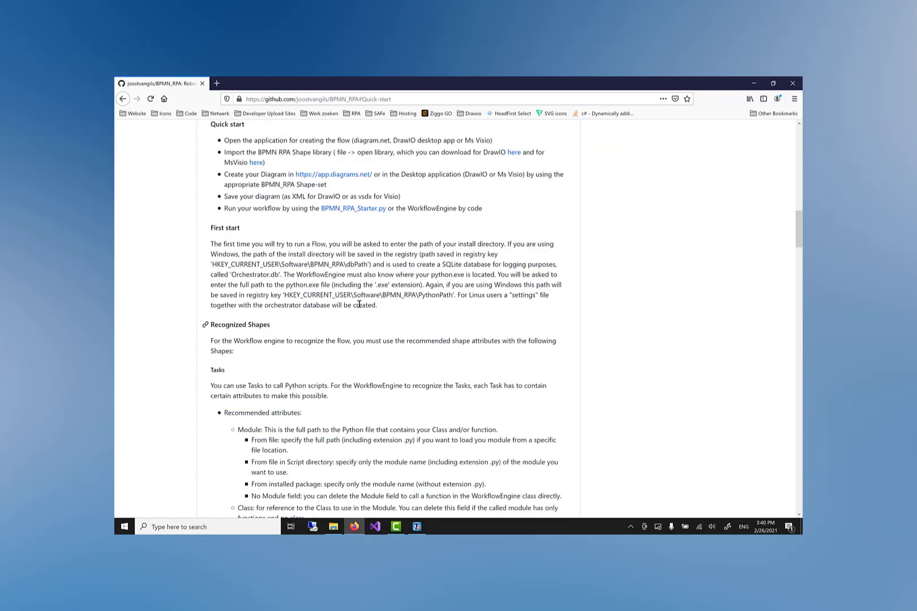
{"action": "mouse_move", "coordinate": [514, 152]}
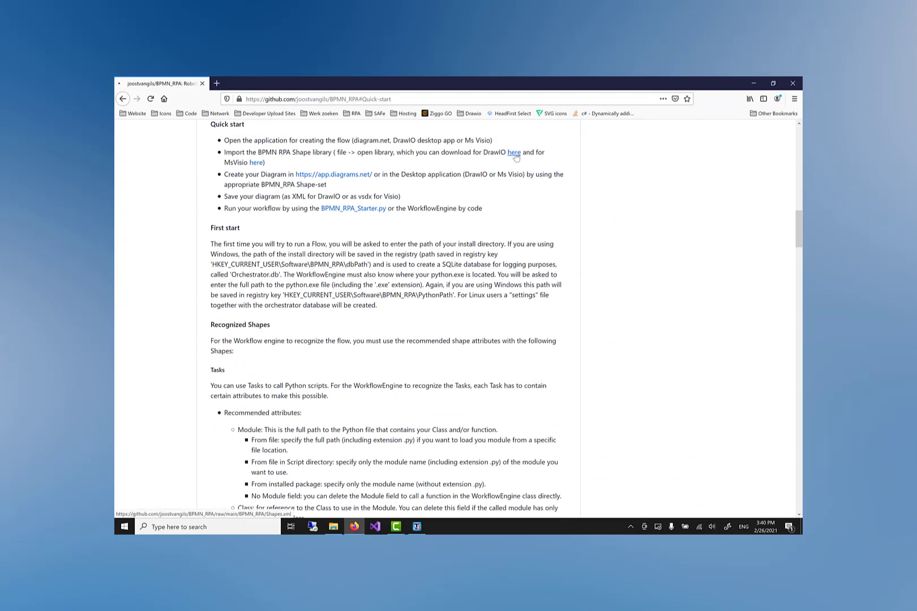
{"action": "left_click", "coordinate": [513, 153]}
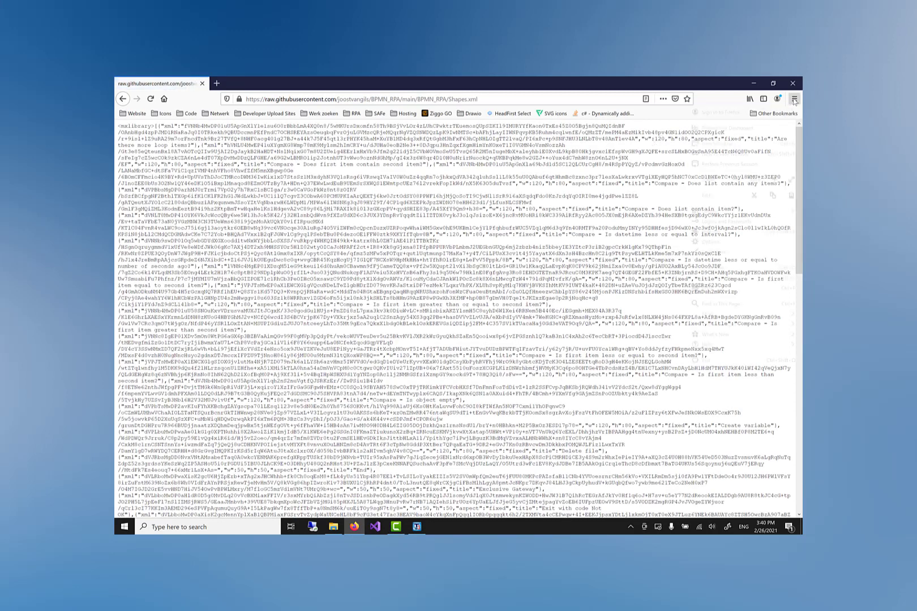
Save the Shapes.xml page to the Desktop.
{"action": "left_click", "coordinate": [794, 99]}
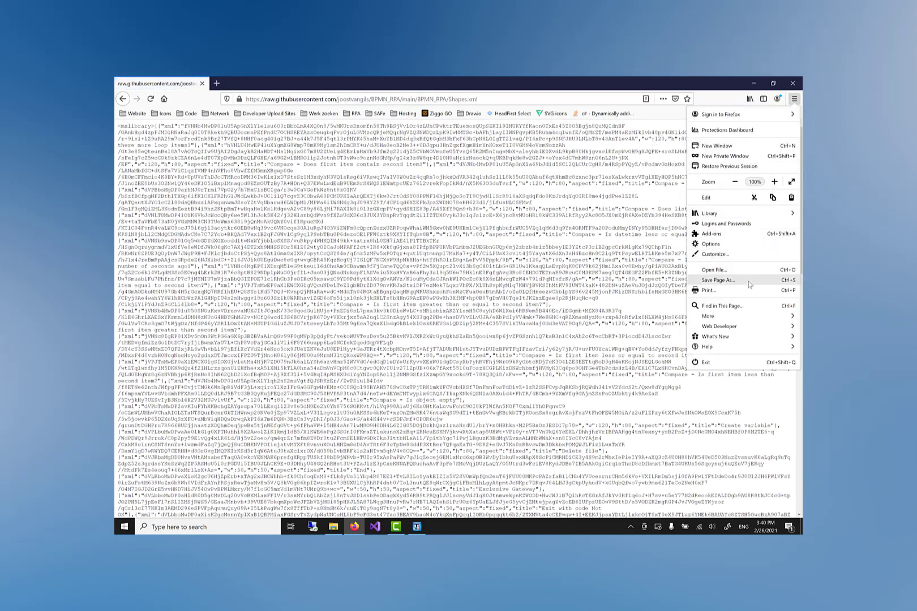
{"action": "left_click", "coordinate": [718, 279]}
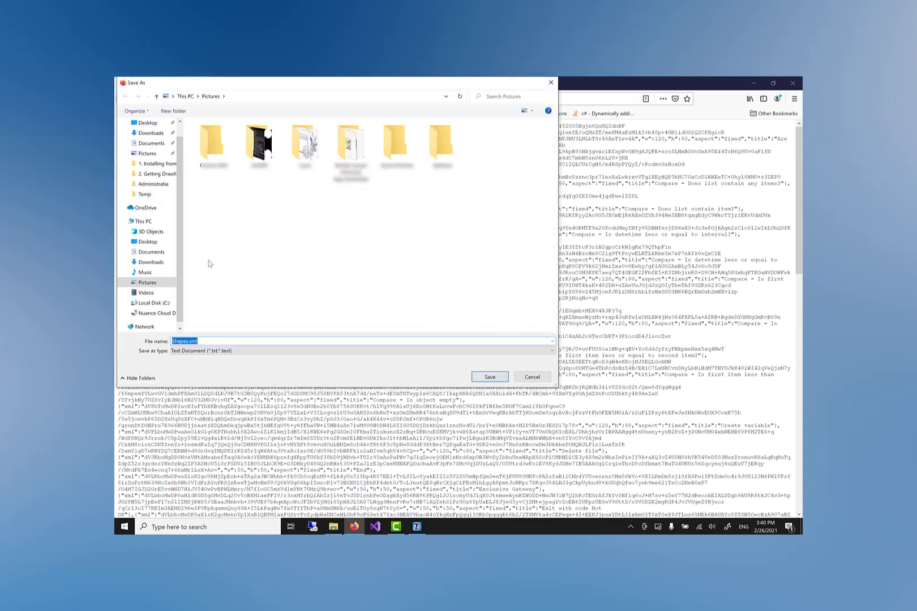
{"action": "left_click", "coordinate": [146, 241]}
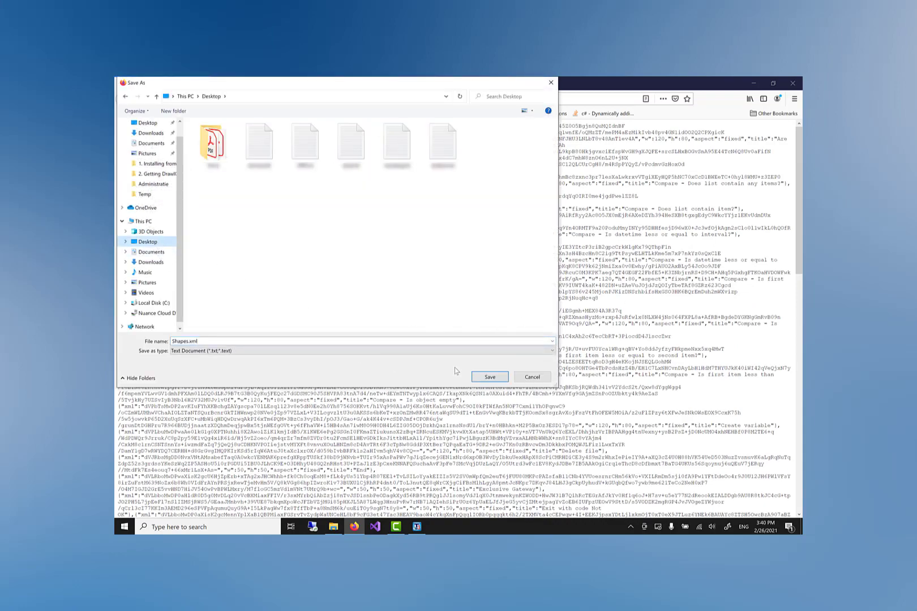
{"action": "left_click", "coordinate": [489, 377]}
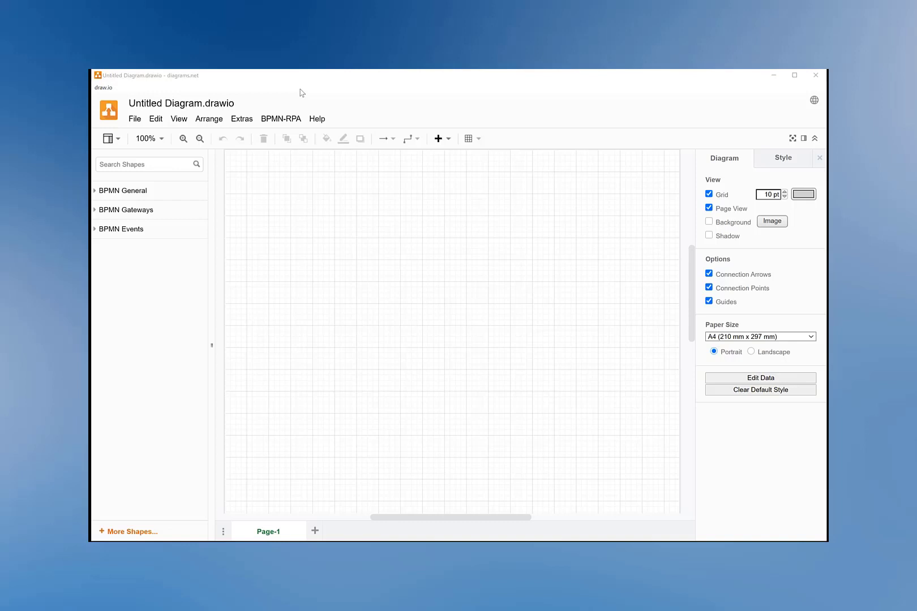
Open Shapes.xml from the Desktop as a library via File > Open Library.
{"action": "left_click", "coordinate": [135, 119]}
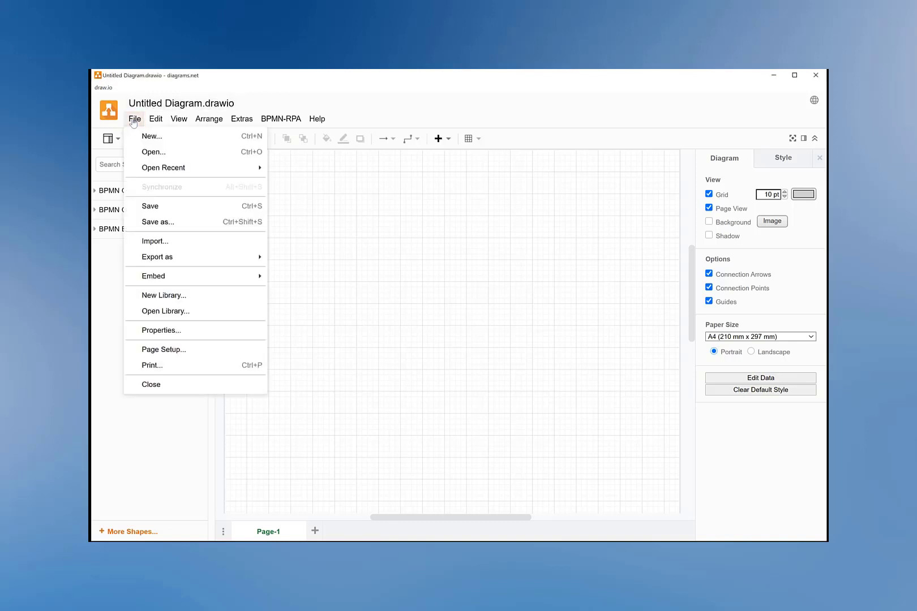
{"action": "mouse_move", "coordinate": [166, 311]}
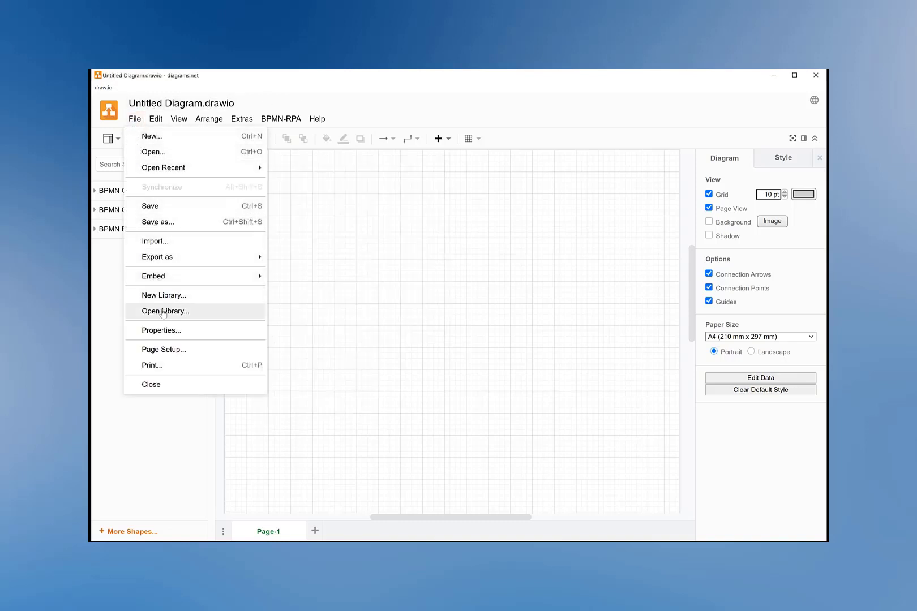
{"action": "left_click", "coordinate": [165, 311]}
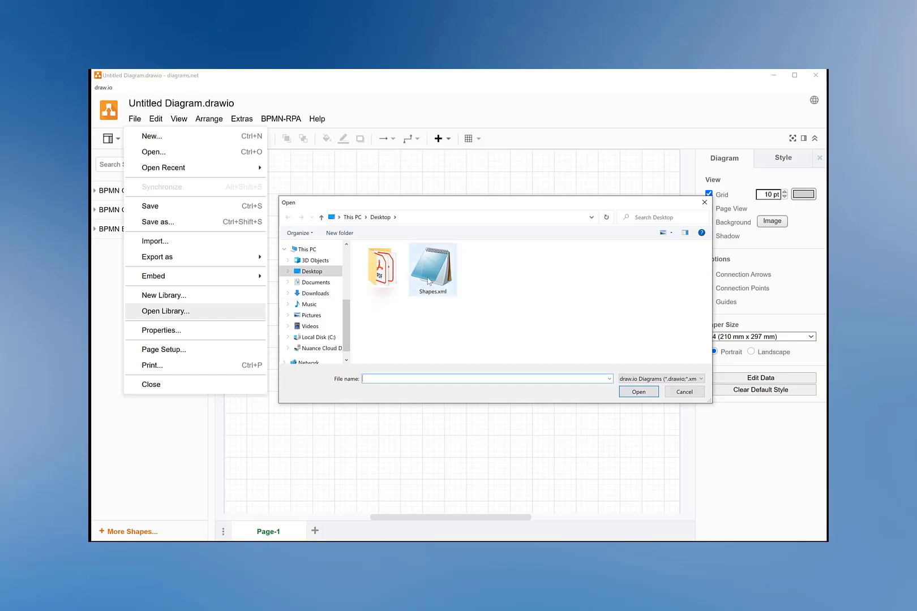
{"action": "left_click", "coordinate": [432, 265]}
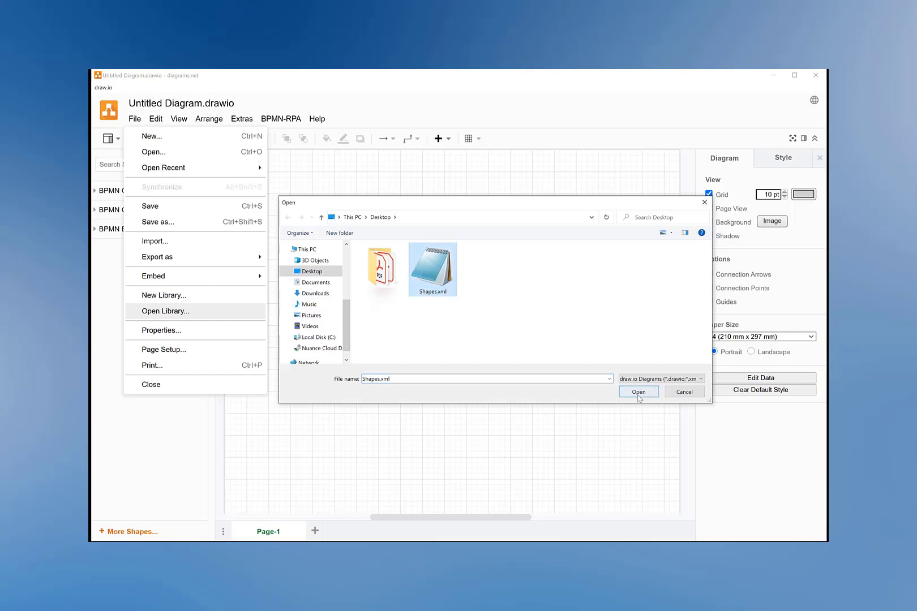
{"action": "left_click", "coordinate": [638, 391]}
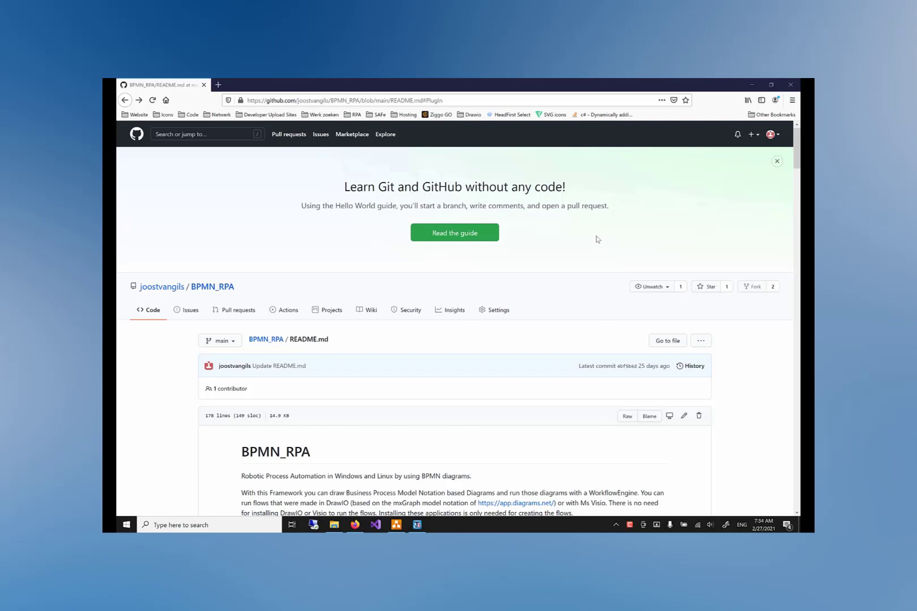
{"action": "mouse_move", "coordinate": [519, 256]}
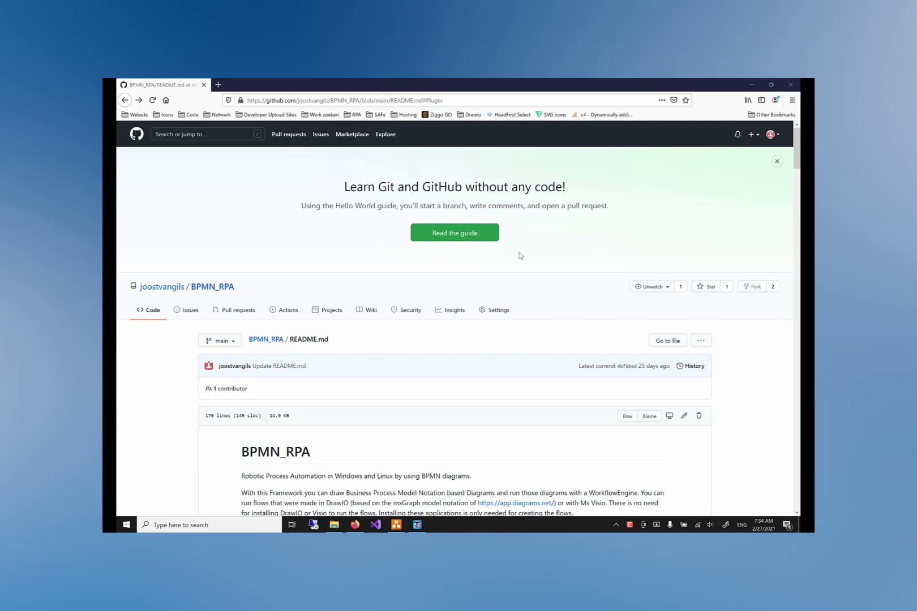
Scroll to the README's PlugIn section and open the BPMN-RPA_PlugIn.js link.
{"action": "scroll", "scroll_direction": "down", "scroll_amount": 3}
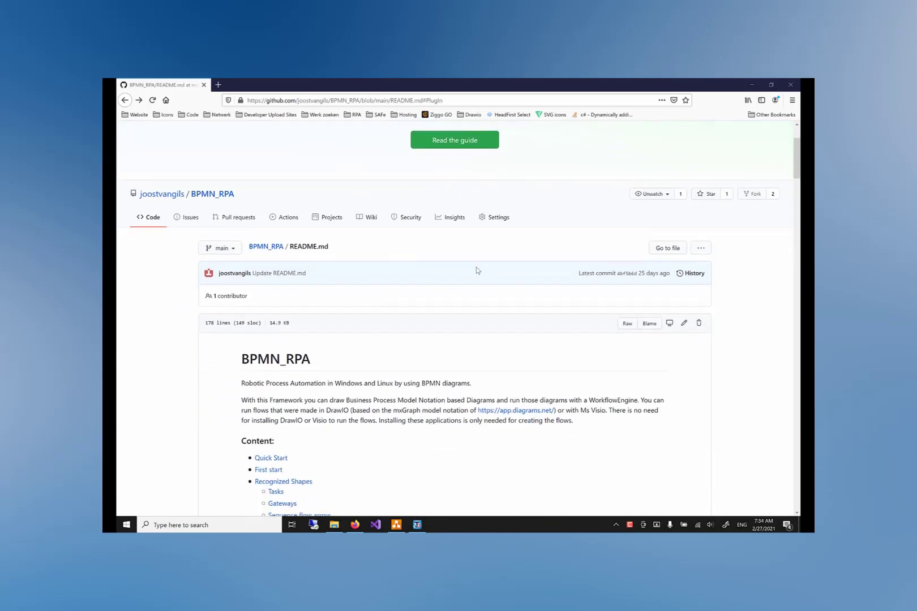
{"action": "scroll", "scroll_direction": "down", "scroll_amount": 3}
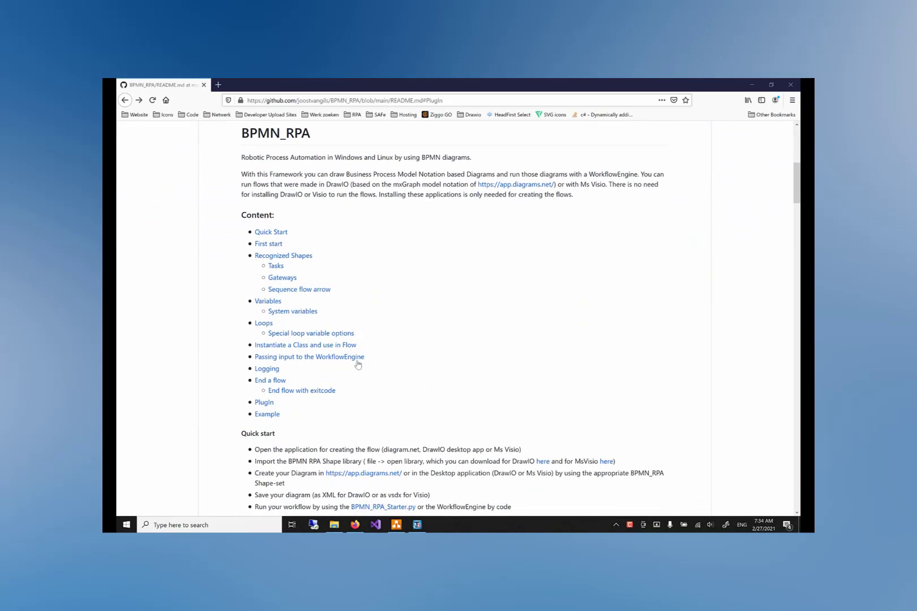
{"action": "scroll", "scroll_direction": "down", "scroll_amount": 3}
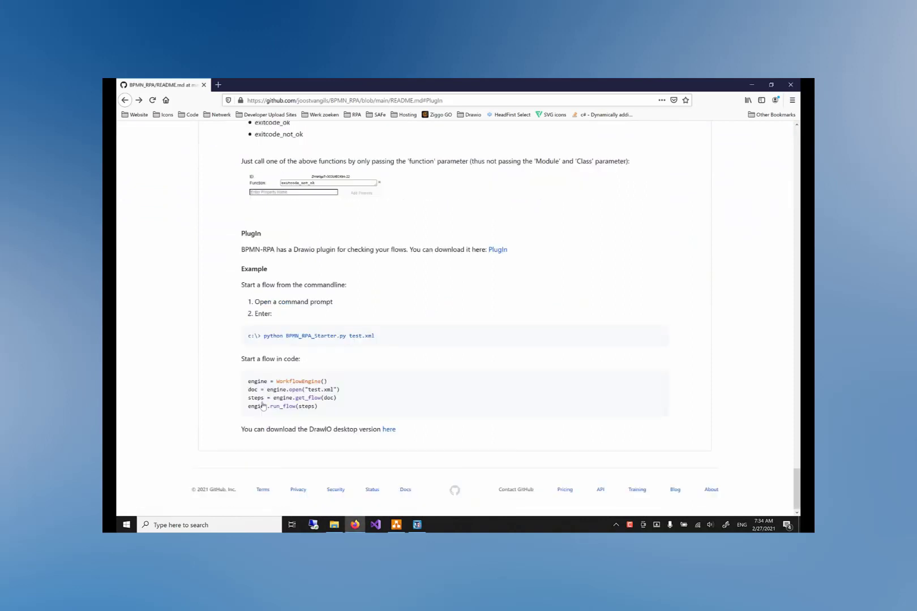
{"action": "mouse_move", "coordinate": [444, 278]}
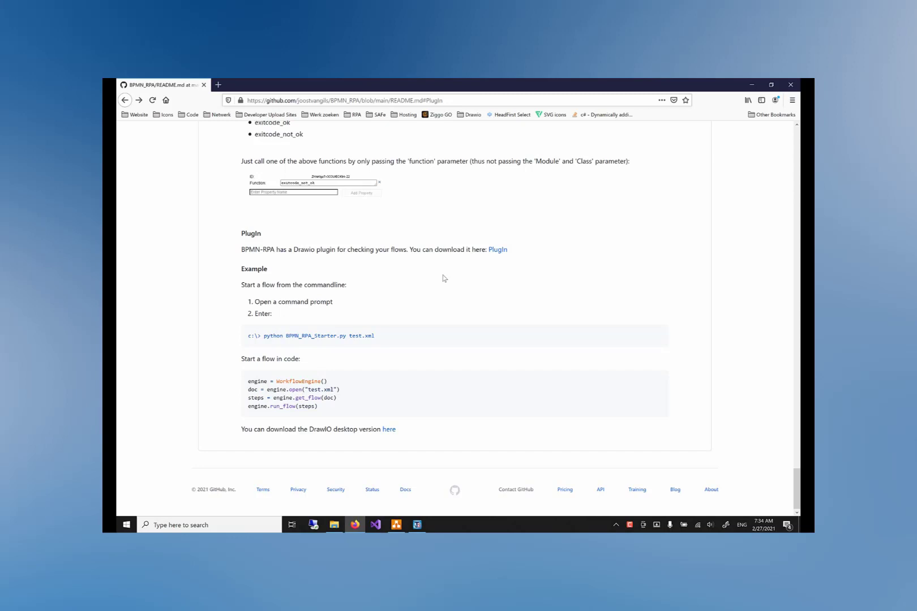
{"action": "left_click", "coordinate": [497, 249]}
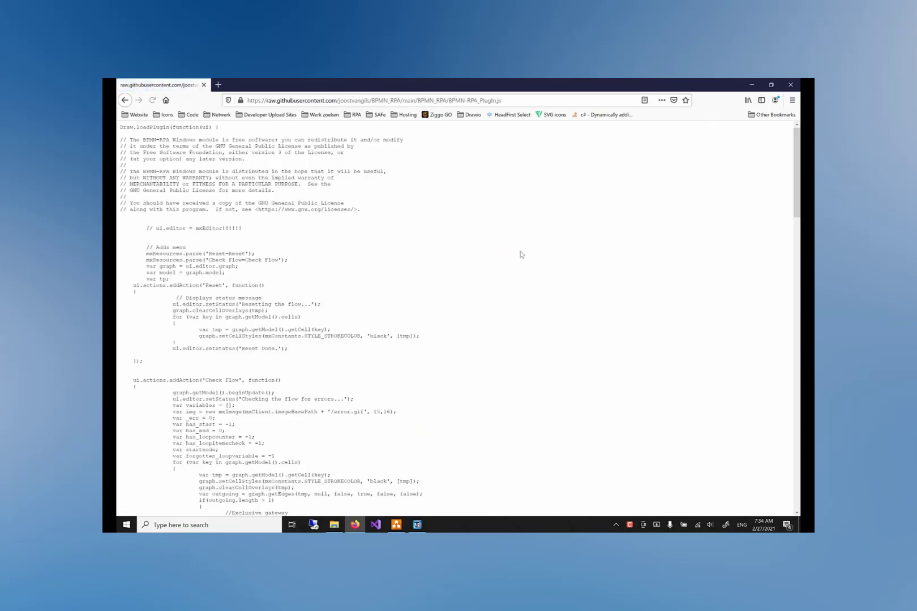
Save BPMN-RPA_PlugIn.js to the Desktop.
{"action": "left_click", "coordinate": [792, 100]}
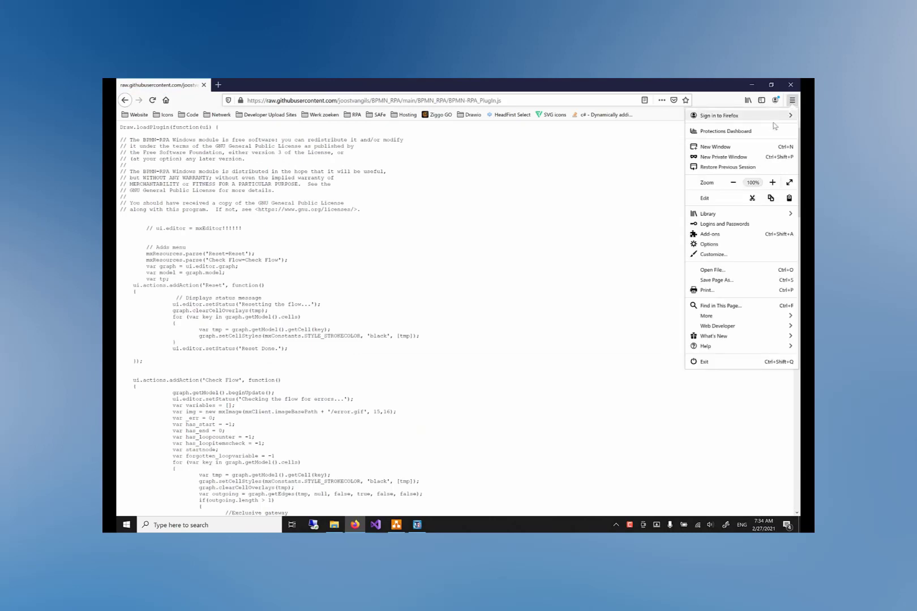
{"action": "left_click", "coordinate": [715, 280]}
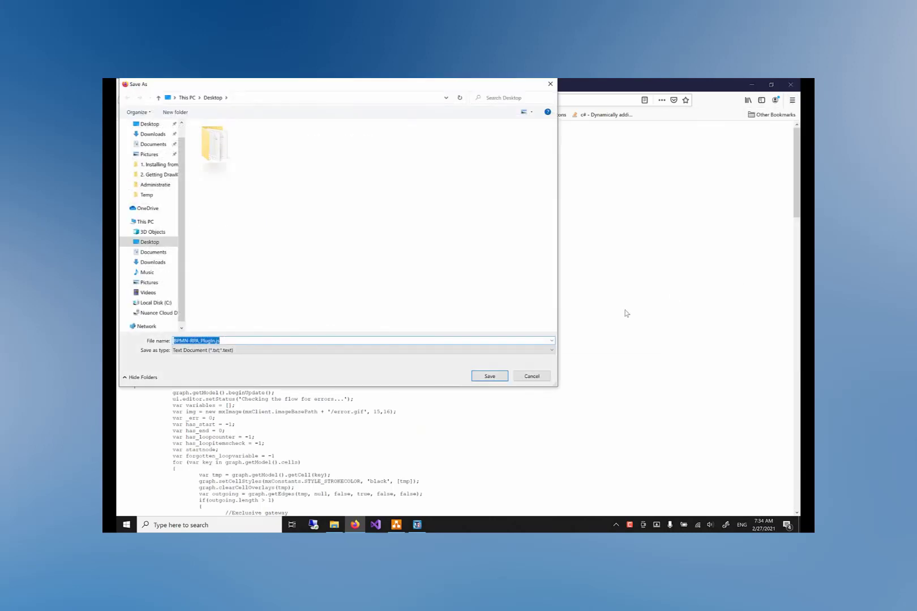
{"action": "left_click", "coordinate": [149, 242]}
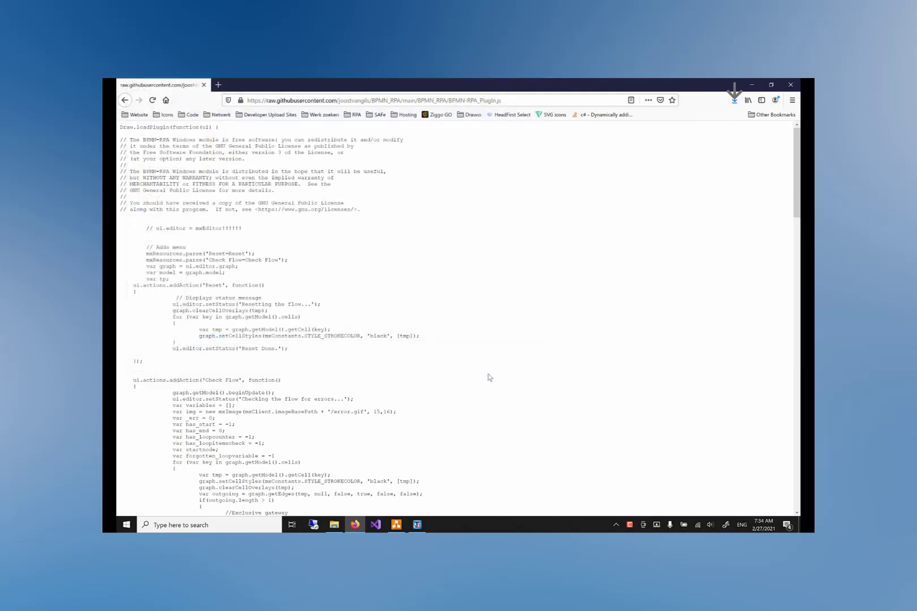
{"action": "left_click", "coordinate": [395, 524]}
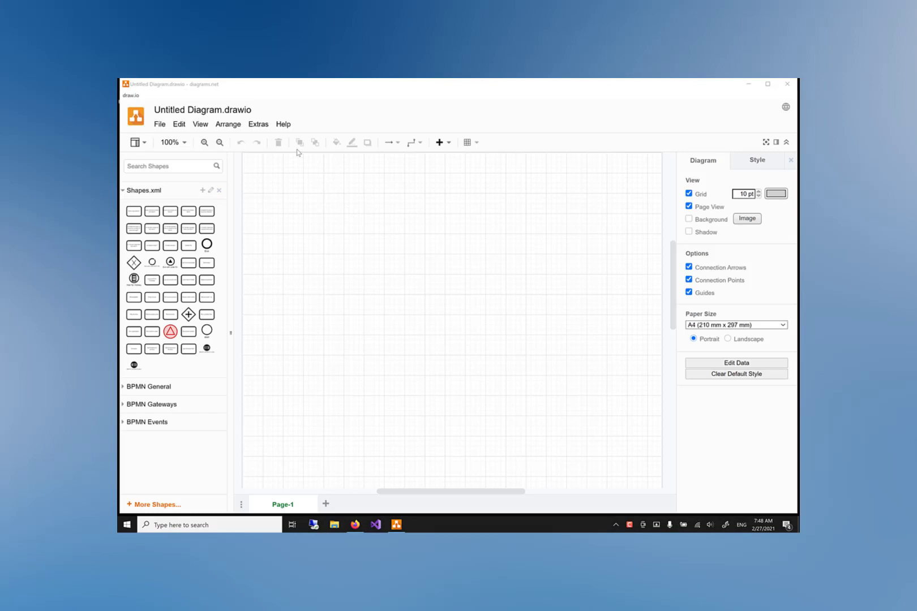
{"action": "mouse_move", "coordinate": [258, 124]}
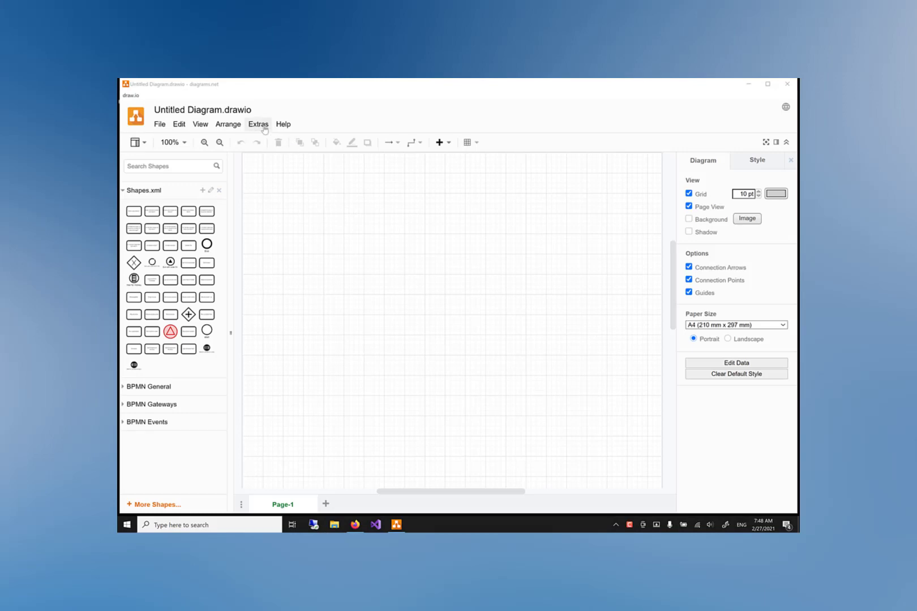
Add BPMN-RPA_PlugIn.js in Extras > Plugins, apply, and acknowledge the restart notice.
{"action": "left_click", "coordinate": [258, 124]}
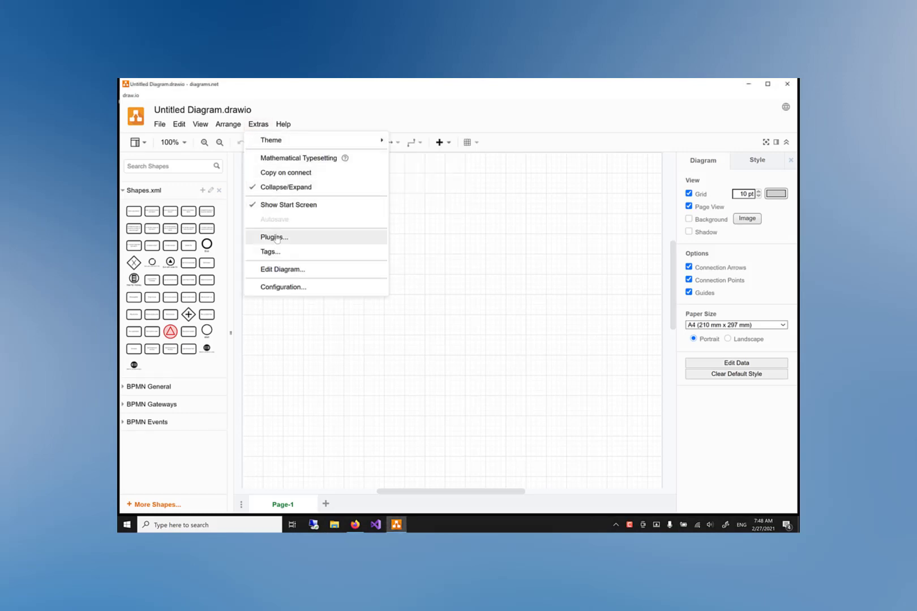
{"action": "left_click", "coordinate": [274, 237]}
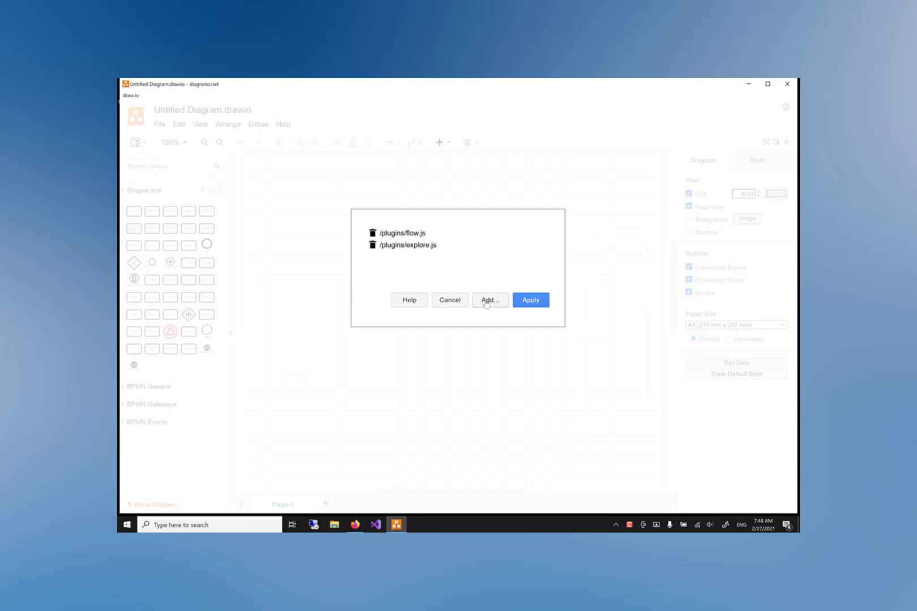
{"action": "left_click", "coordinate": [490, 300]}
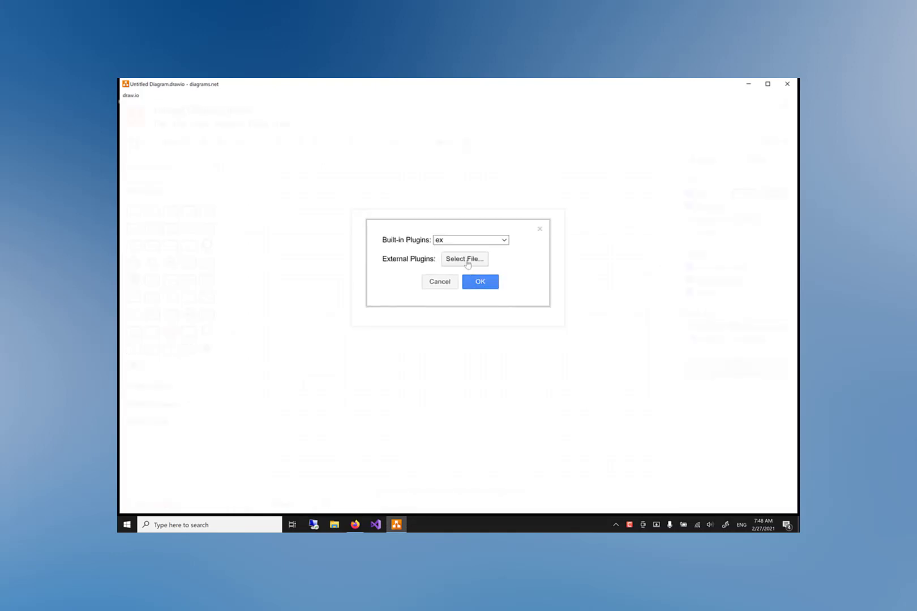
{"action": "left_click", "coordinate": [463, 259]}
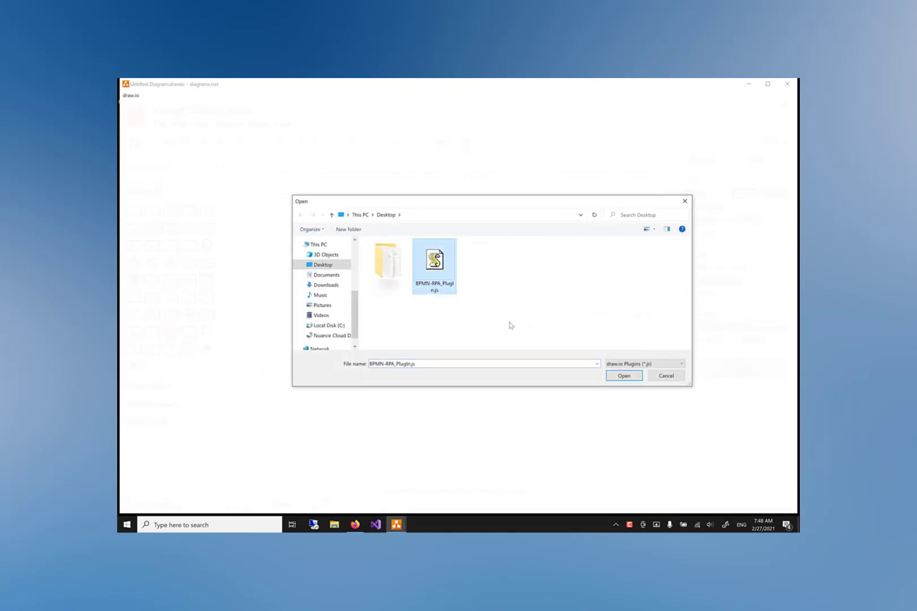
{"action": "left_click", "coordinate": [623, 376]}
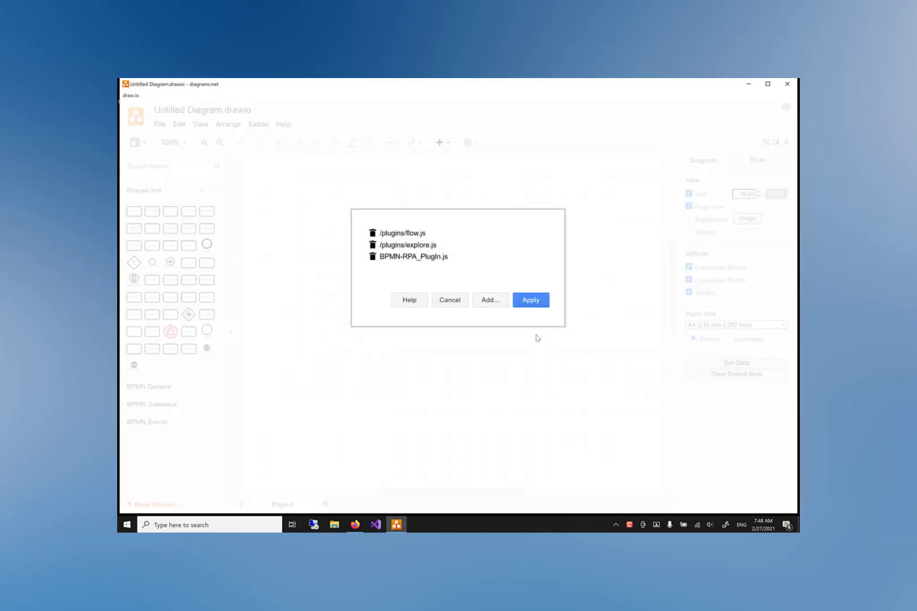
{"action": "left_click", "coordinate": [529, 299]}
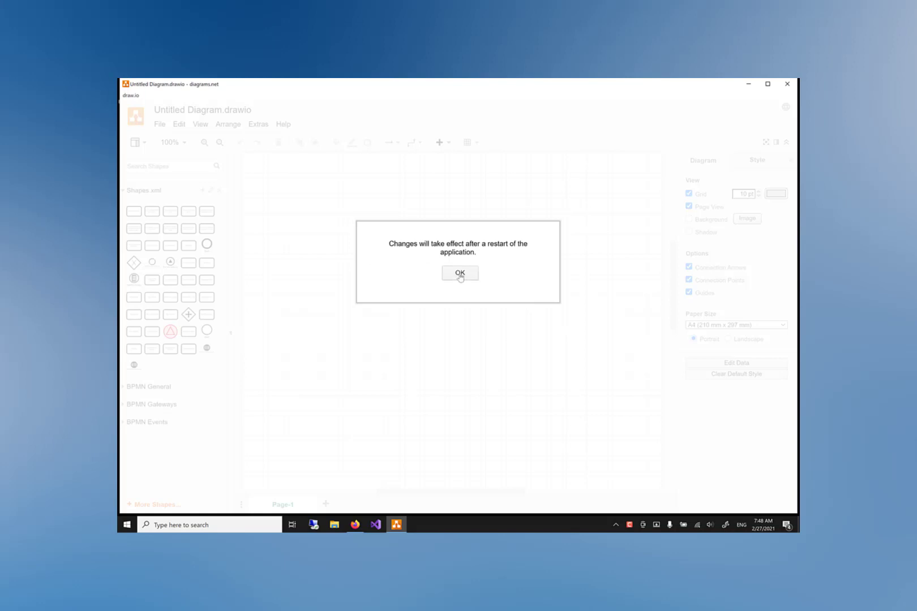
{"action": "left_click", "coordinate": [460, 272]}
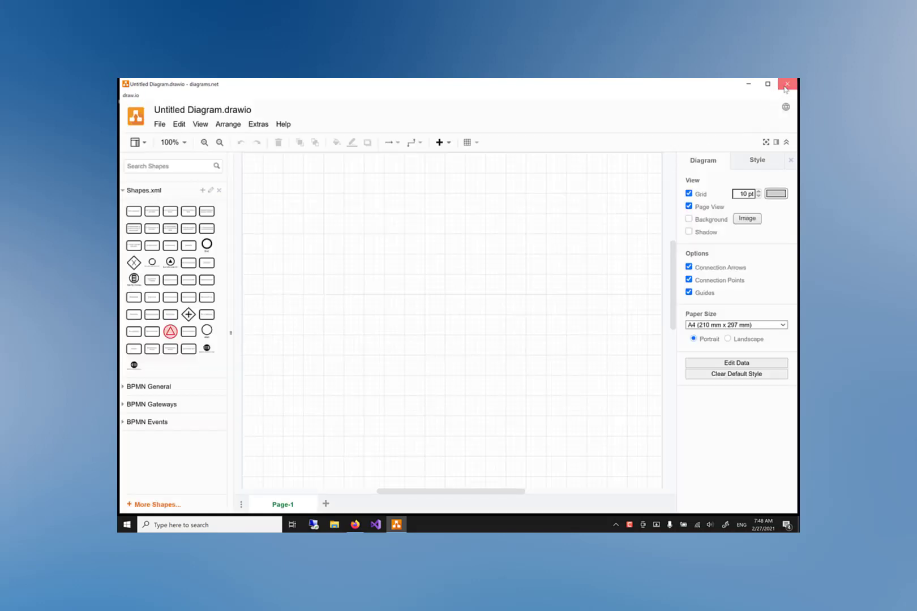
Relaunch draw.io, create a blank diagram, and show the BPMN-RPA menu with Check Flow and Reset.
{"action": "left_click", "coordinate": [786, 84]}
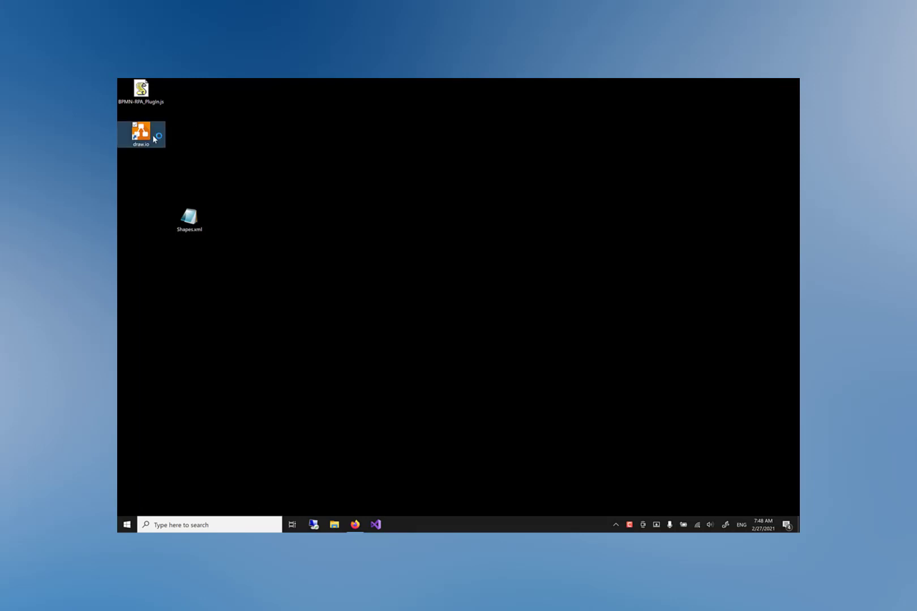
{"action": "double_click", "coordinate": [140, 130]}
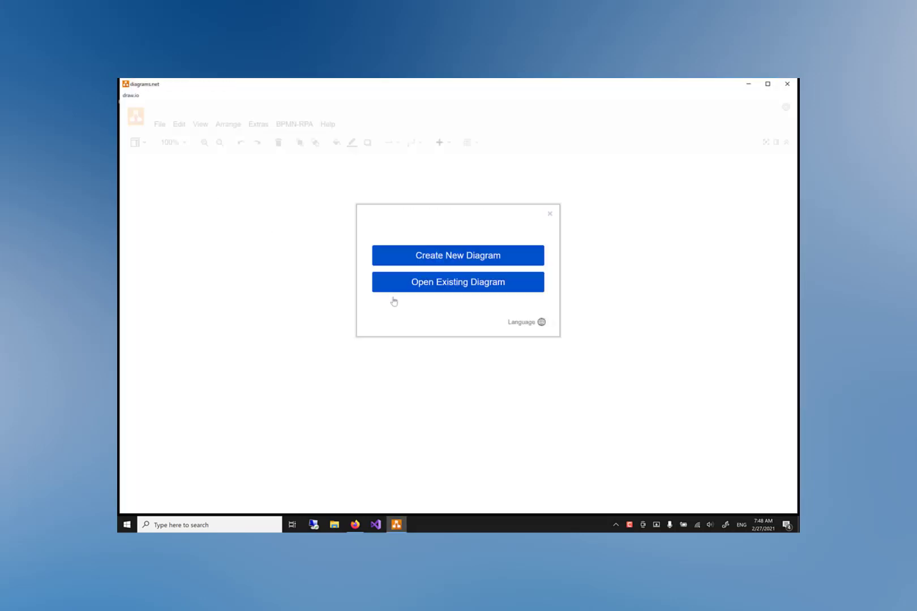
{"action": "left_click", "coordinate": [457, 255]}
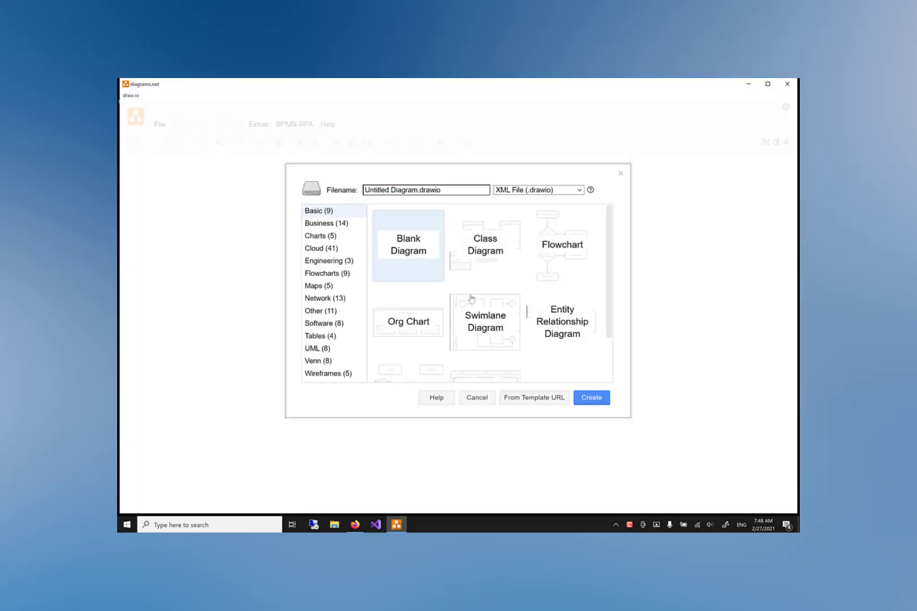
{"action": "left_click", "coordinate": [591, 398]}
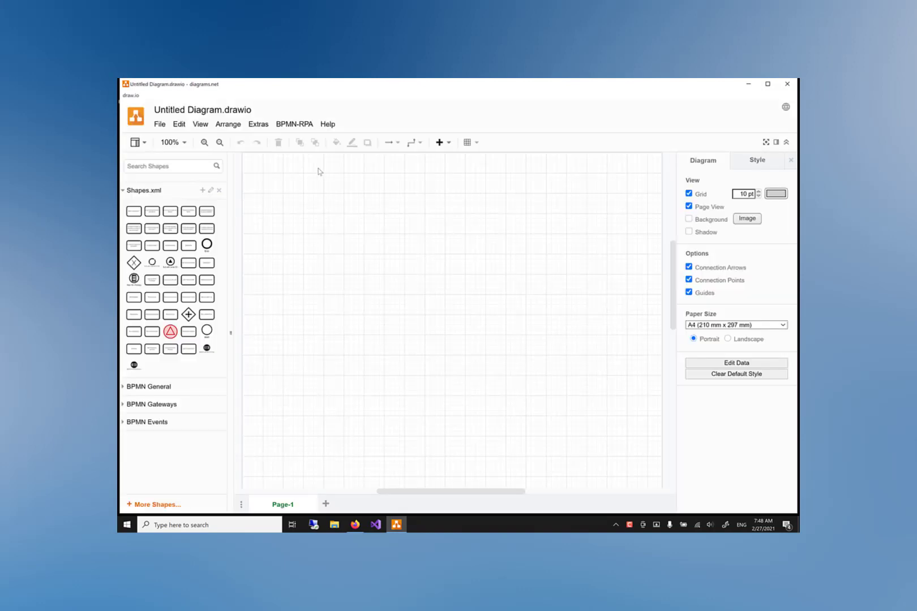
{"action": "left_click", "coordinate": [294, 123]}
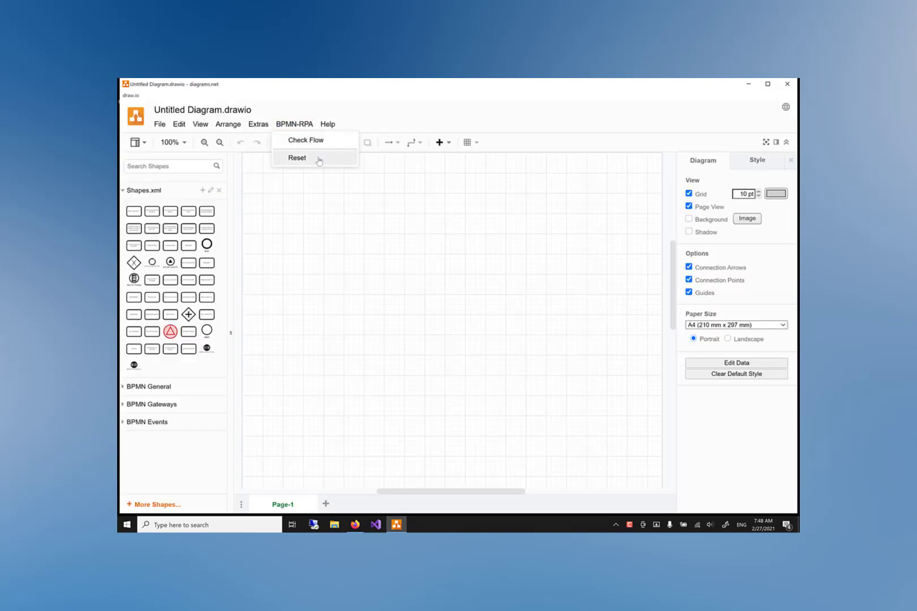